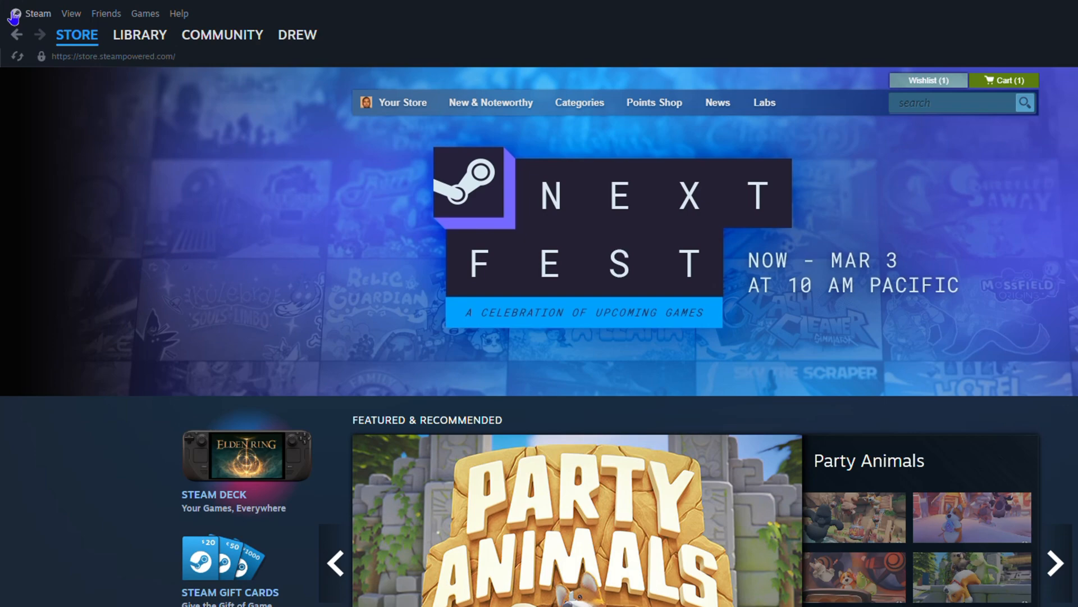
Step: Glance at client settings, then go to Friends > Add a Friend to show the friend code
{"action": "left_click", "coordinate": [38, 13]}
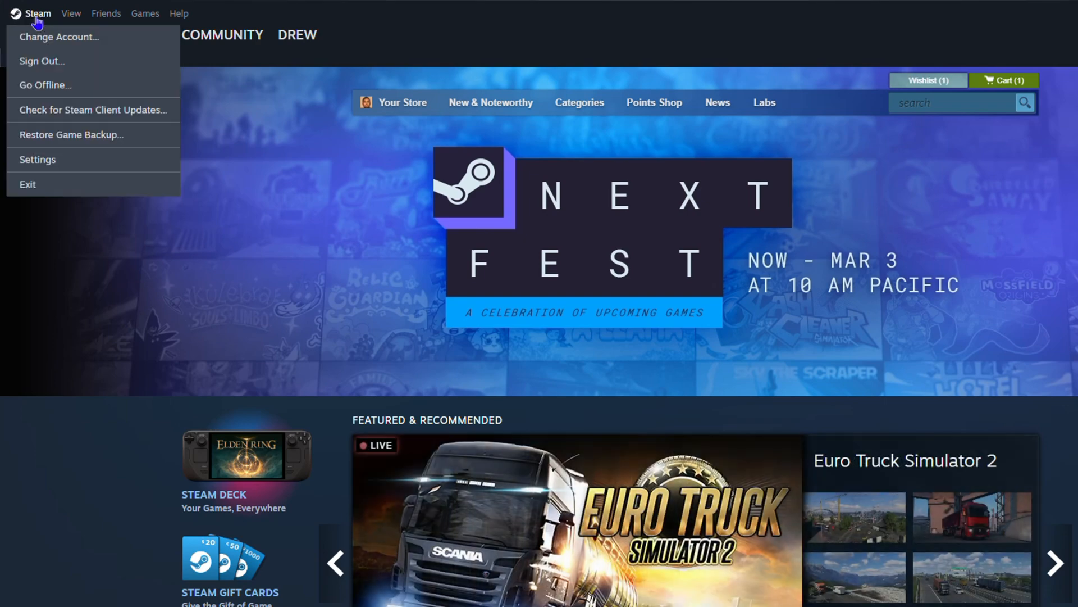
{"action": "left_click", "coordinate": [37, 159]}
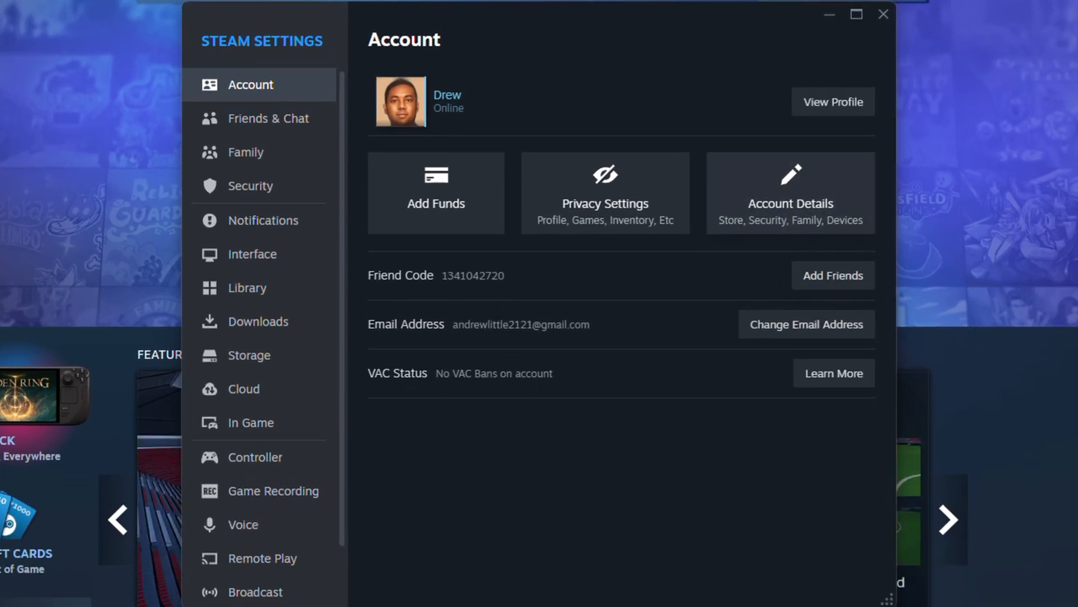
{"action": "left_click", "coordinate": [883, 14]}
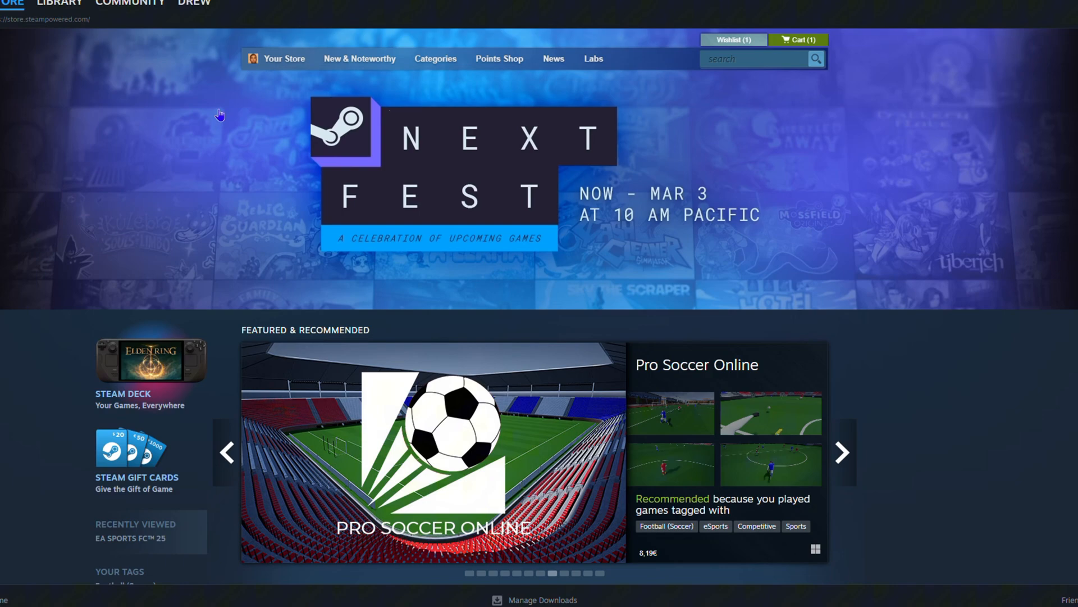
{"action": "left_click", "coordinate": [114, 15]}
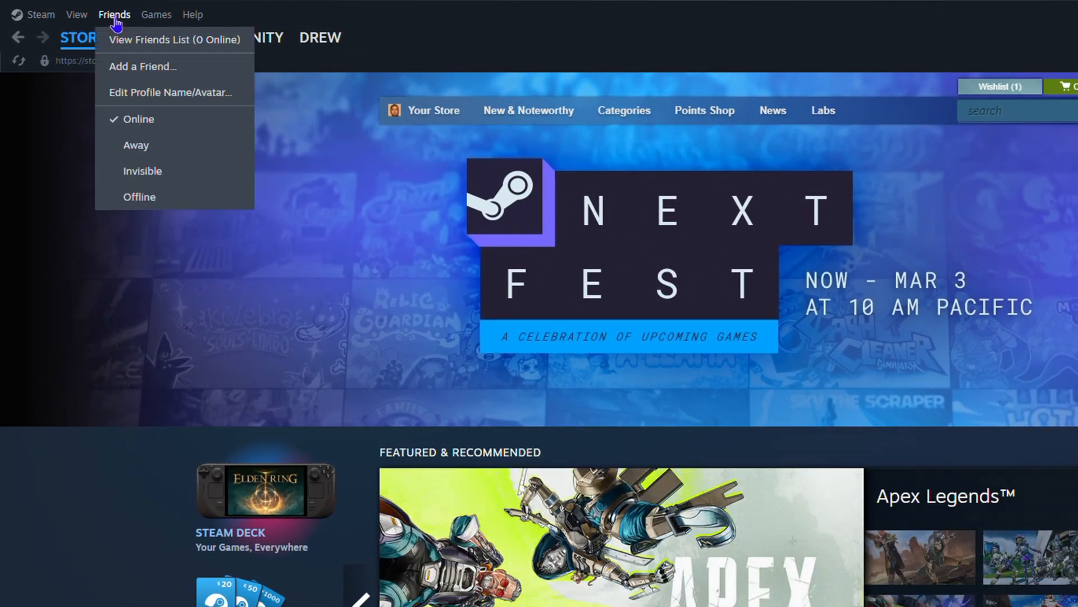
{"action": "left_click", "coordinate": [142, 67]}
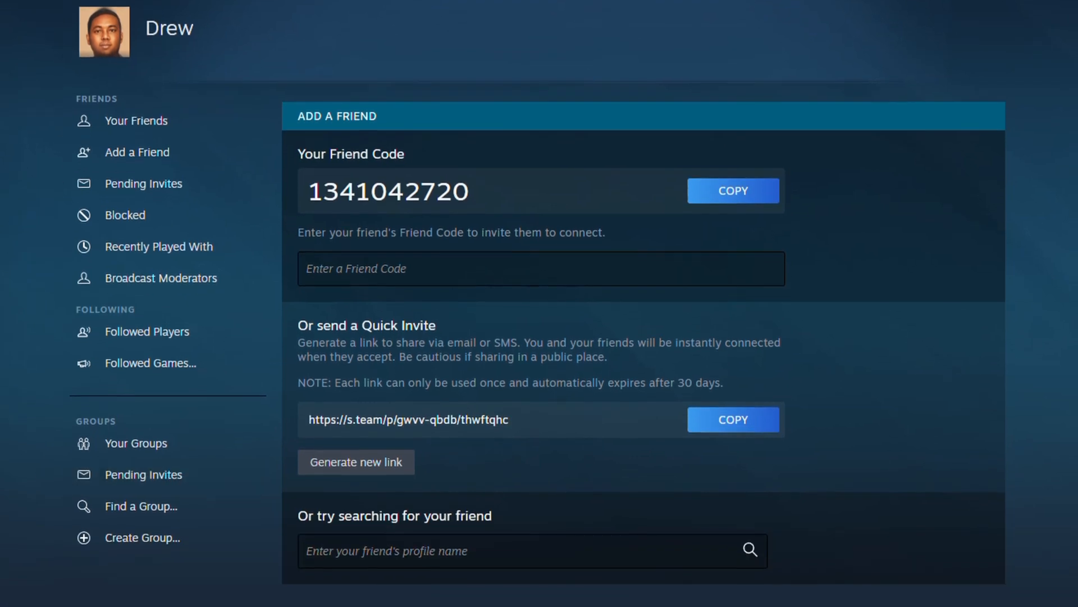
{"action": "mouse_move", "coordinate": [177, 333]}
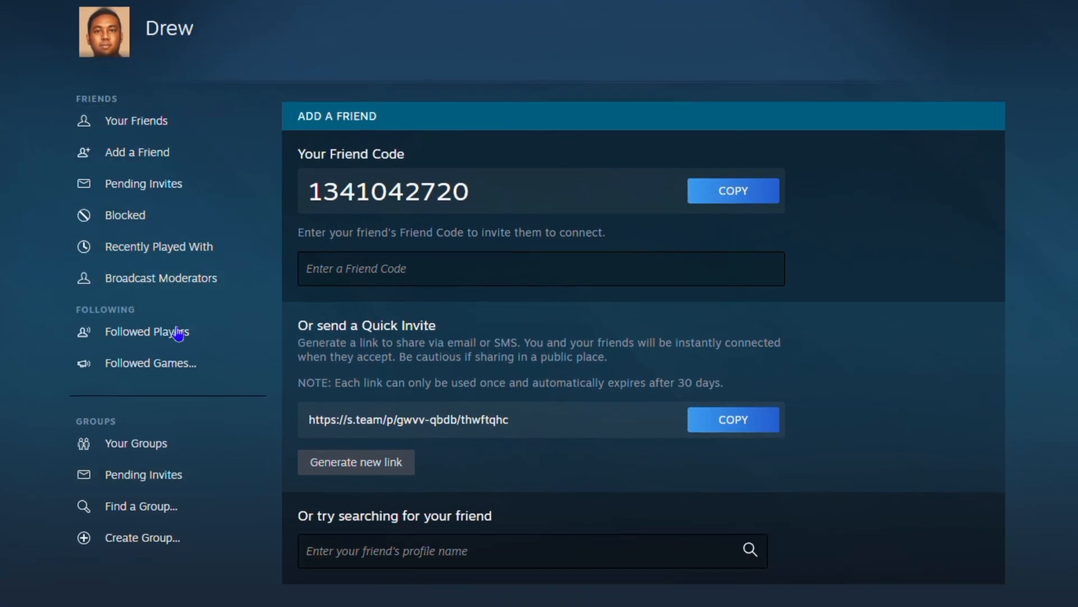
{"action": "mouse_move", "coordinate": [146, 578]}
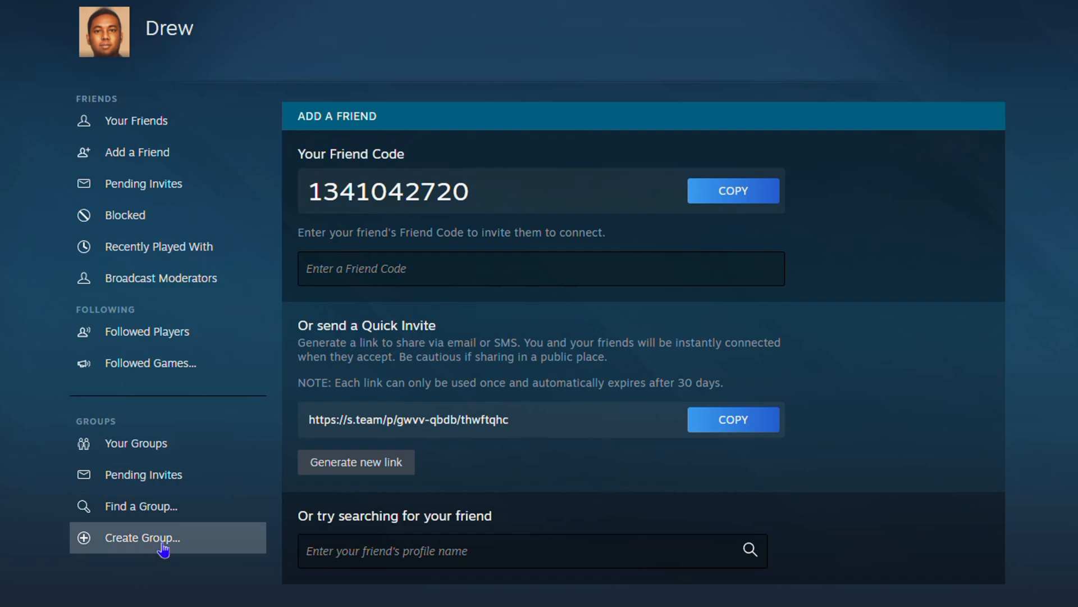
Step: Start a group named FIFA CRAZY with abbreviation FIFACZY and confirm the abbreviation is available
{"action": "left_click", "coordinate": [141, 537]}
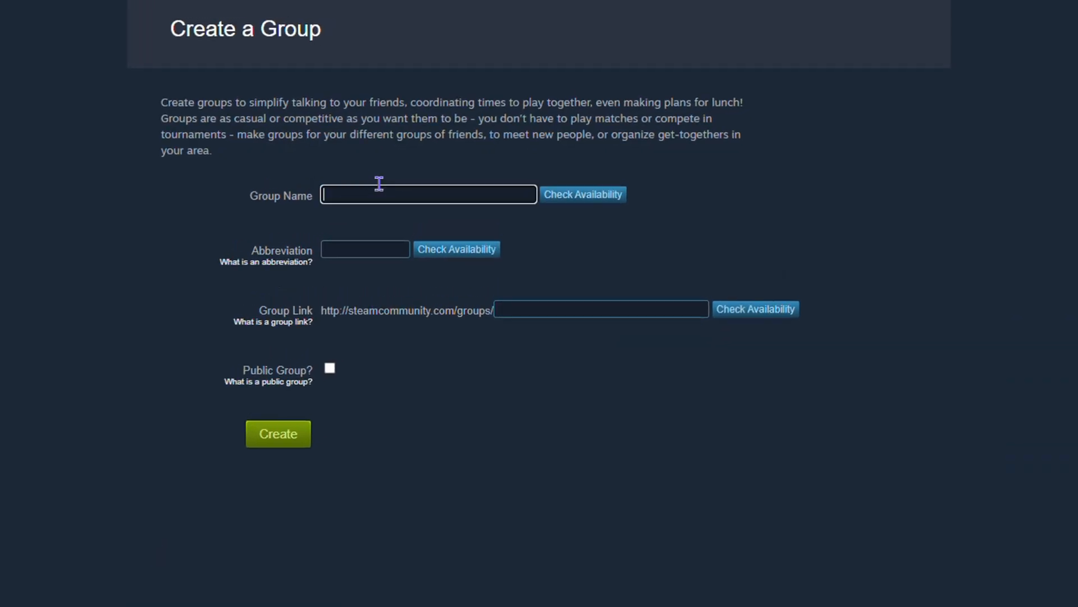
{"action": "mouse_move", "coordinate": [365, 179]}
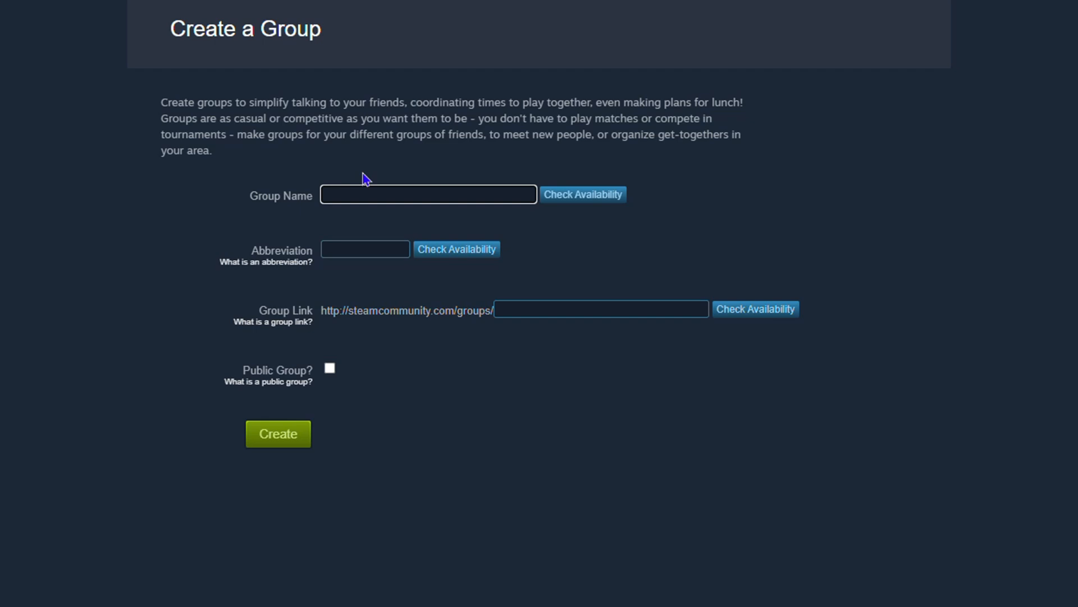
{"action": "type", "text": "FIFA C"}
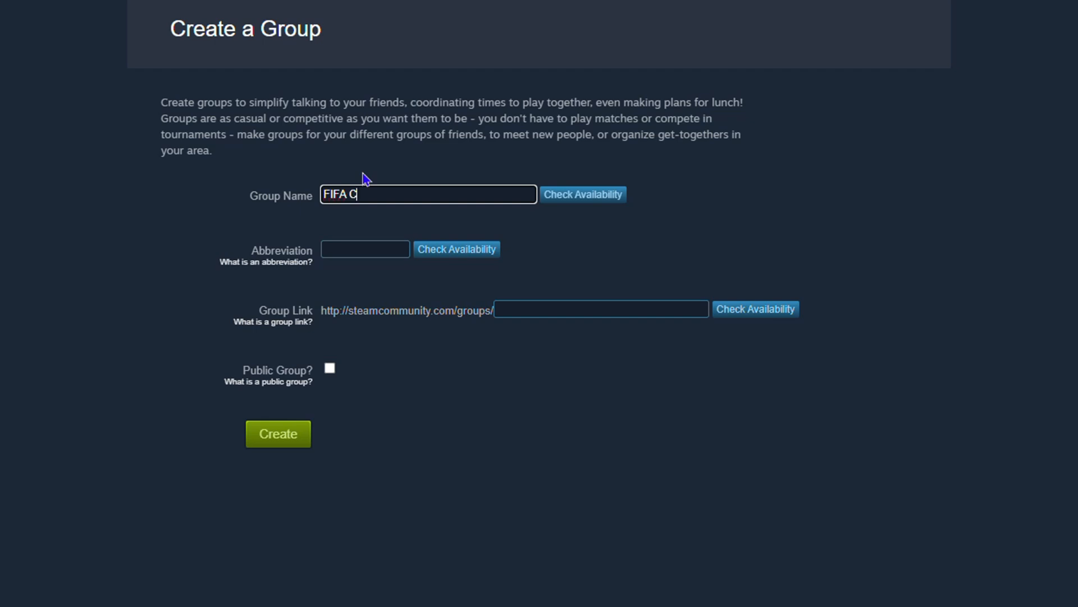
{"action": "type", "text": "RAZY"}
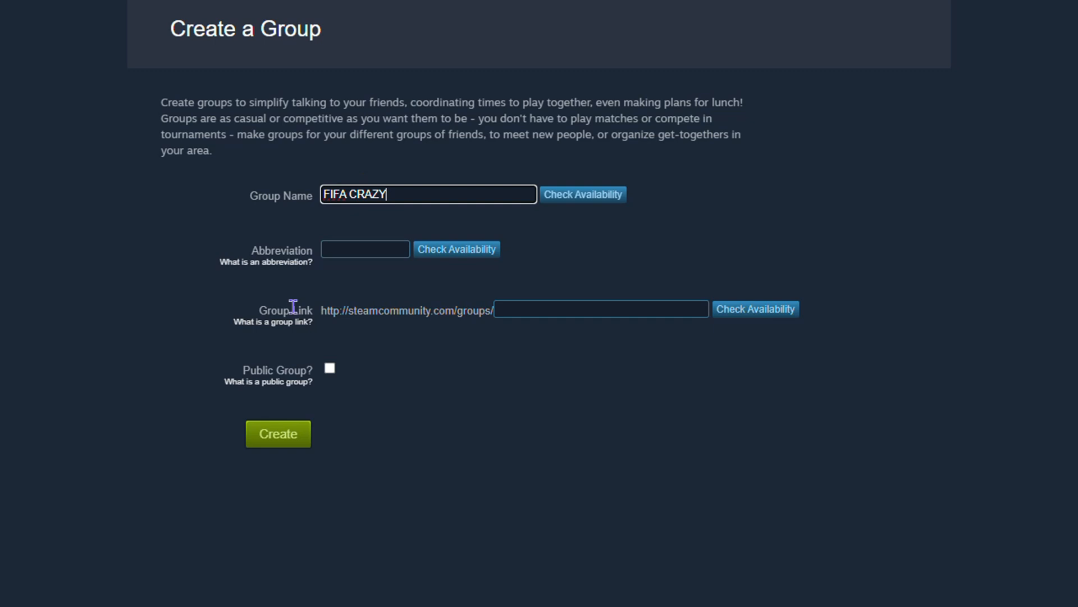
{"action": "type", "text": "F"}
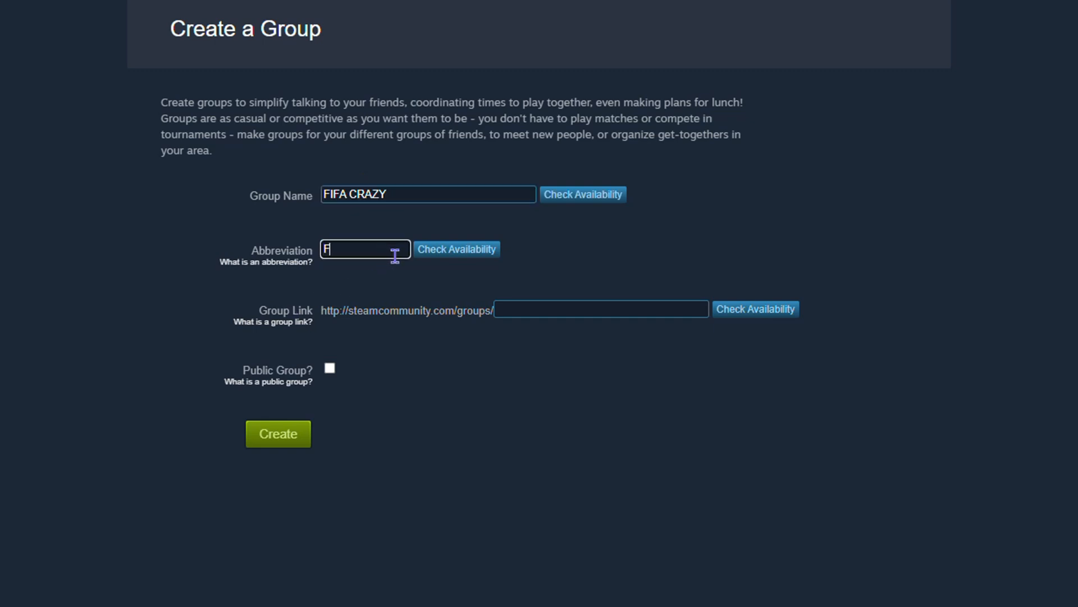
{"action": "type", "text": "CZY"}
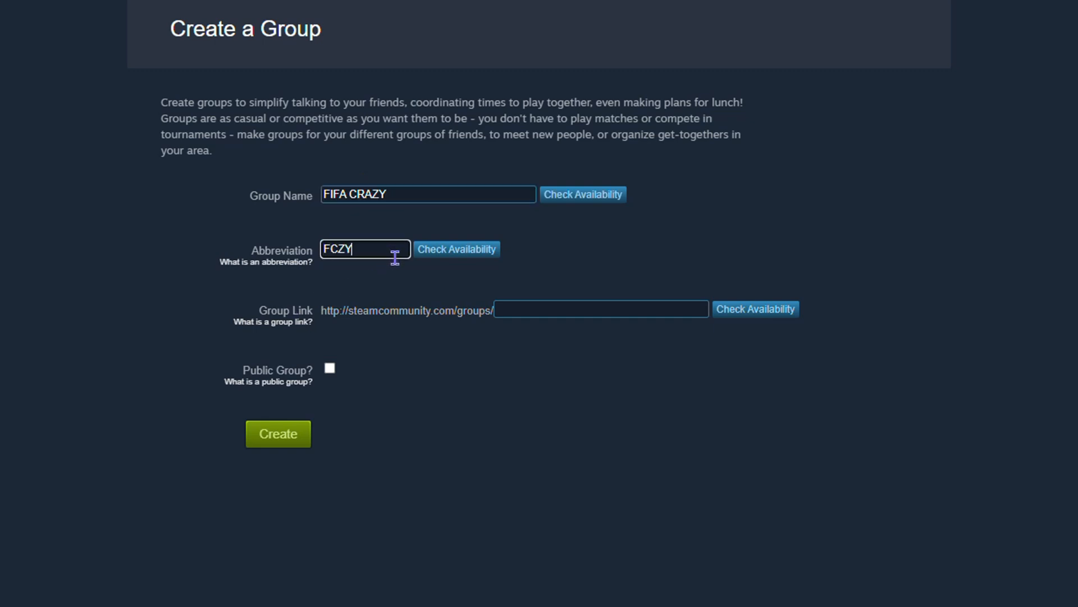
{"action": "mouse_move", "coordinate": [406, 286]}
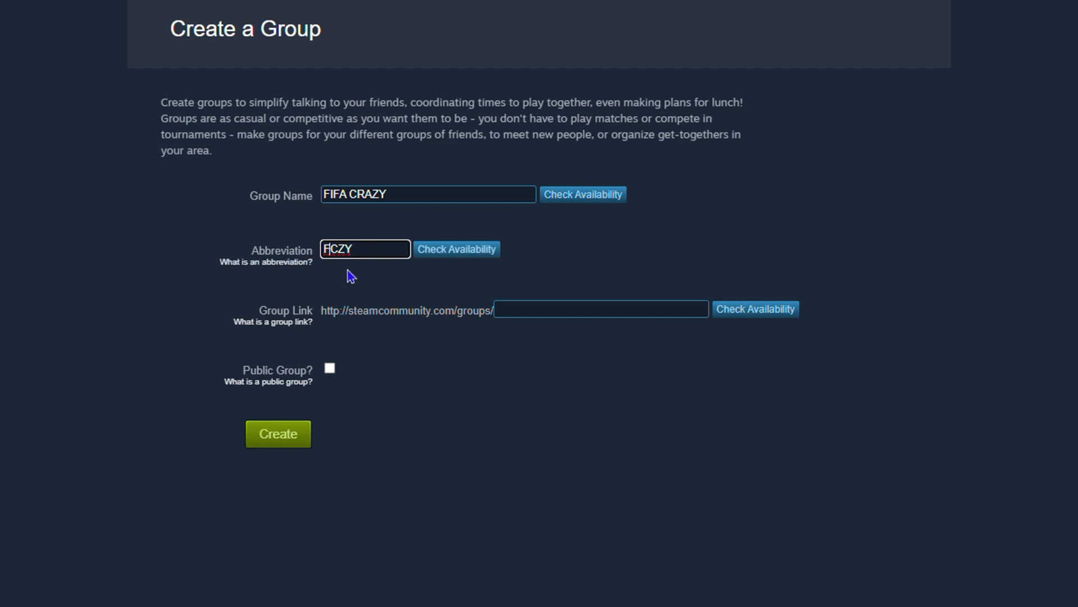
{"action": "type", "text": "IFA"}
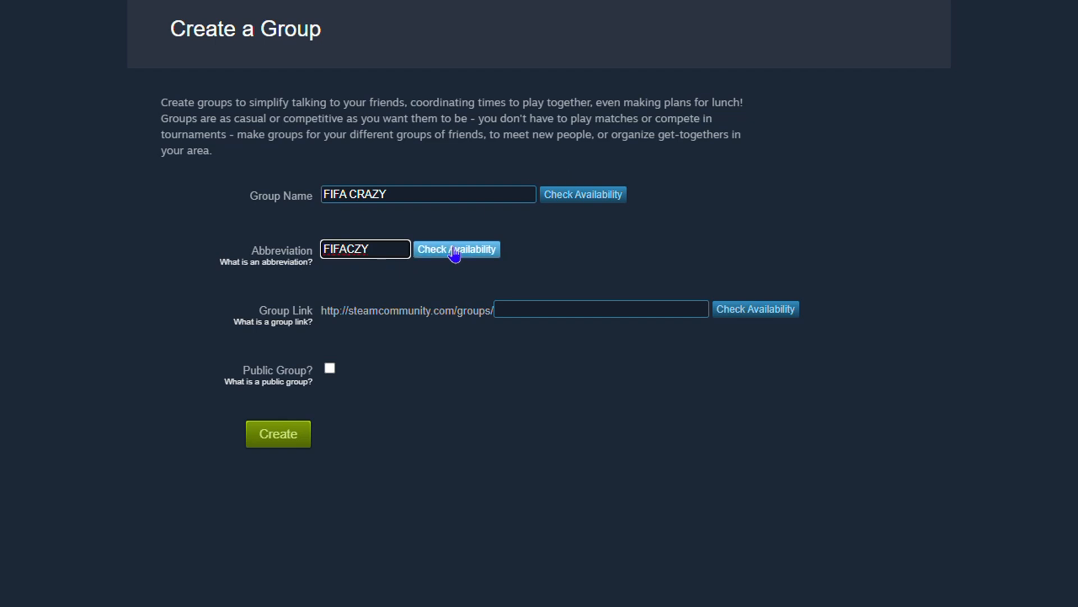
{"action": "left_click", "coordinate": [456, 248]}
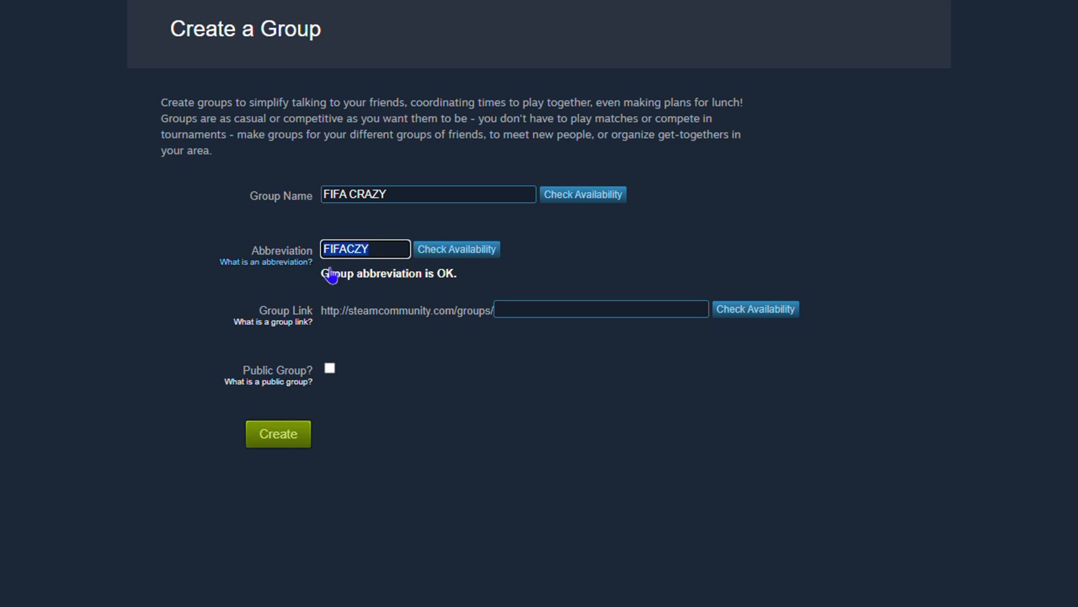
Step: Set the group link to fifacrazy, confirm it's available, and submit for the confirmation summary
{"action": "left_click", "coordinate": [598, 309]}
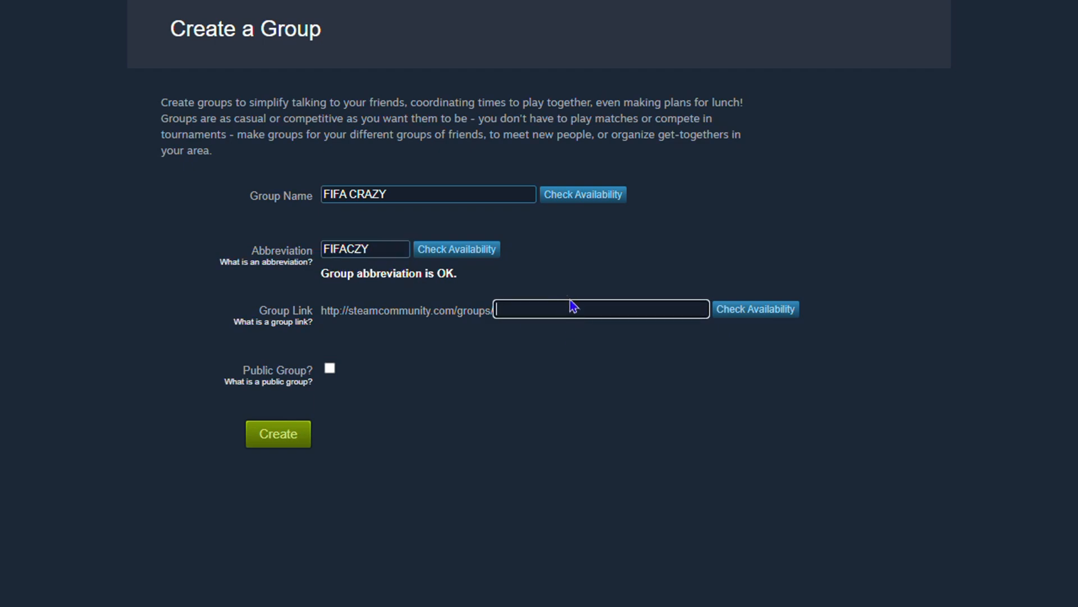
{"action": "type", "text": "fif"}
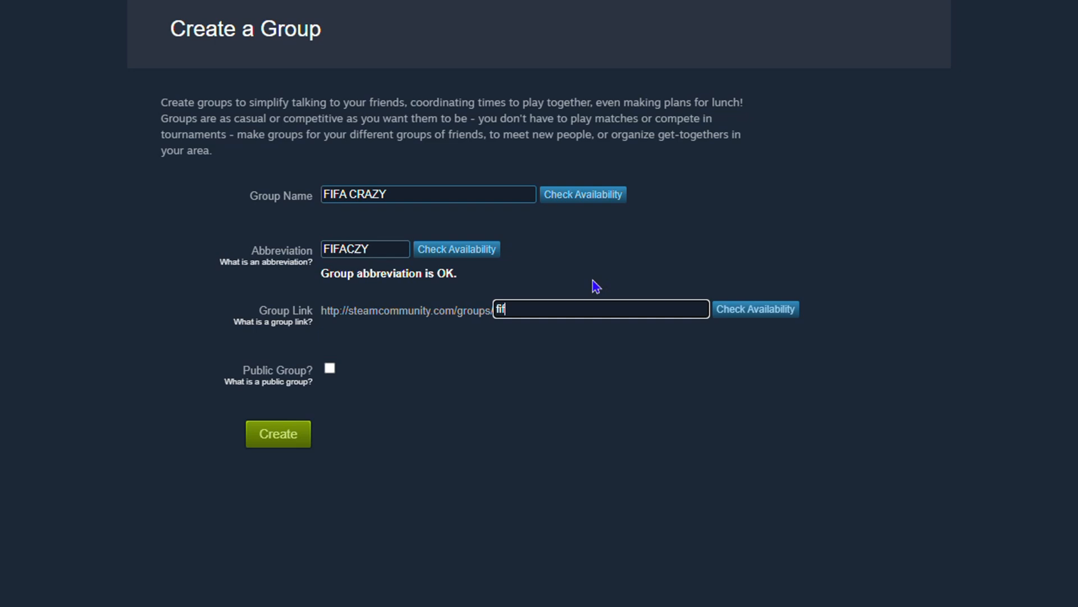
{"action": "type", "text": "acrazy"}
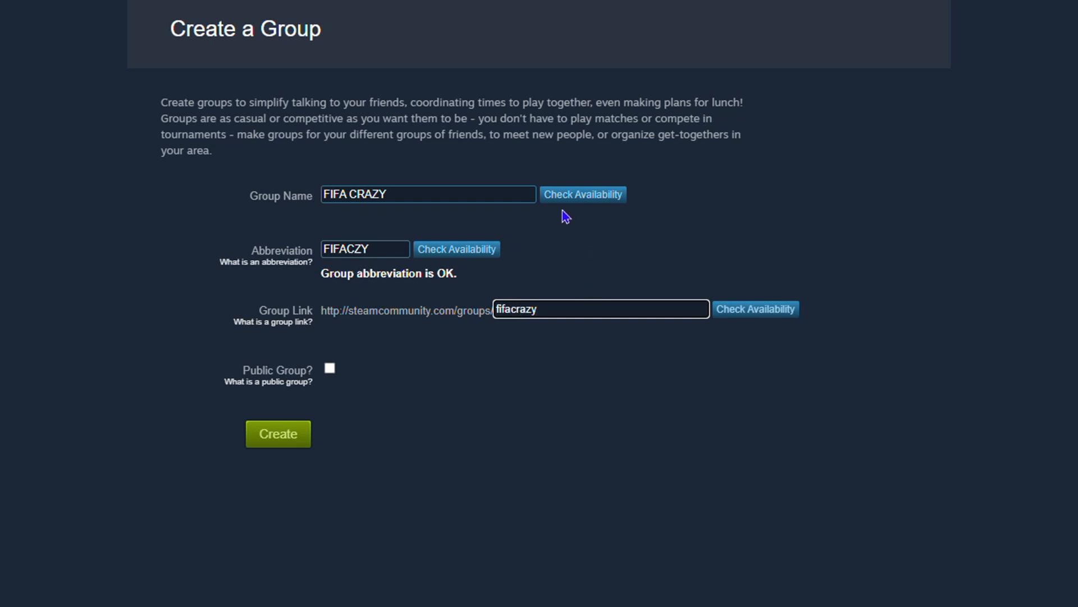
{"action": "left_click", "coordinate": [755, 308]}
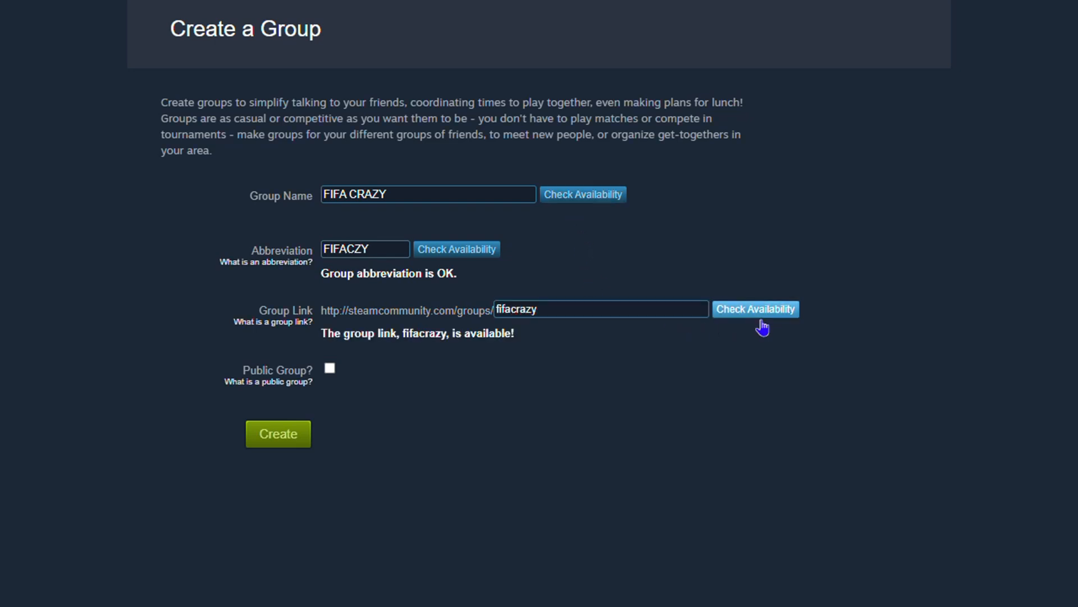
{"action": "mouse_move", "coordinate": [481, 356]}
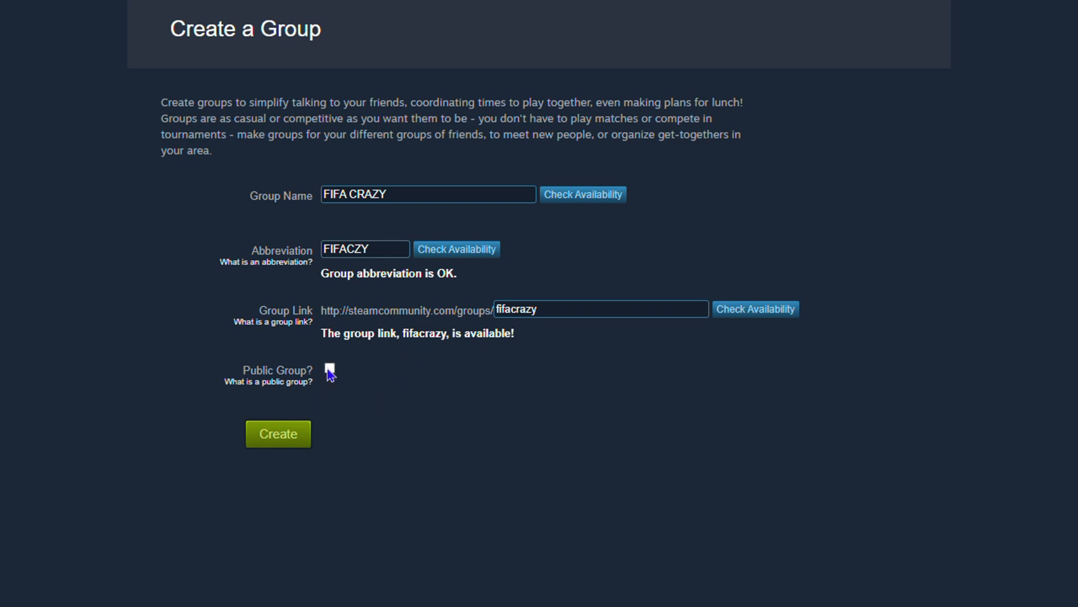
{"action": "mouse_move", "coordinate": [285, 453]}
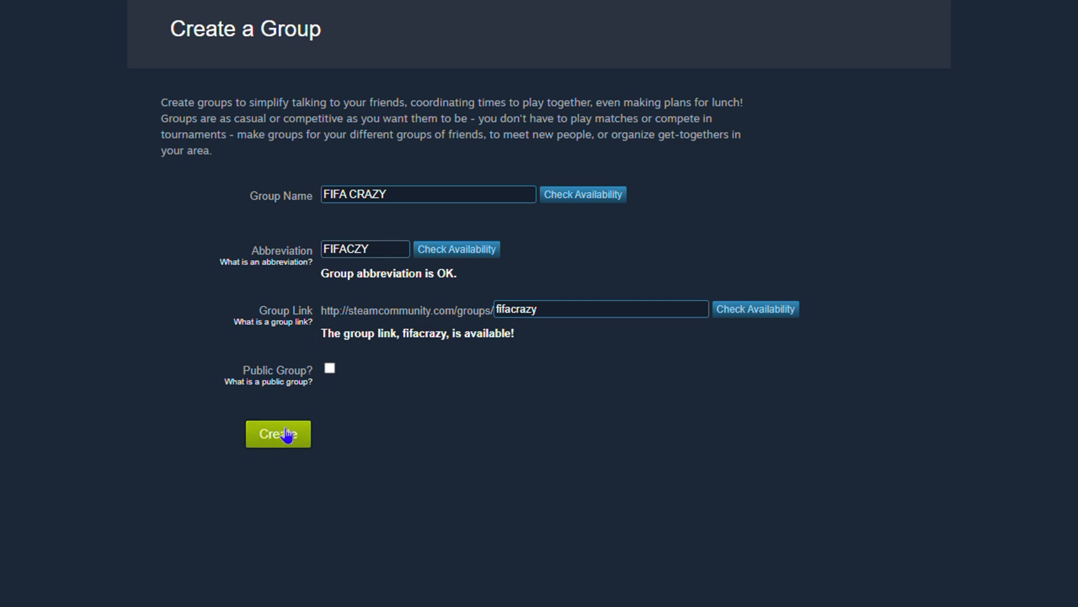
{"action": "left_click", "coordinate": [278, 433]}
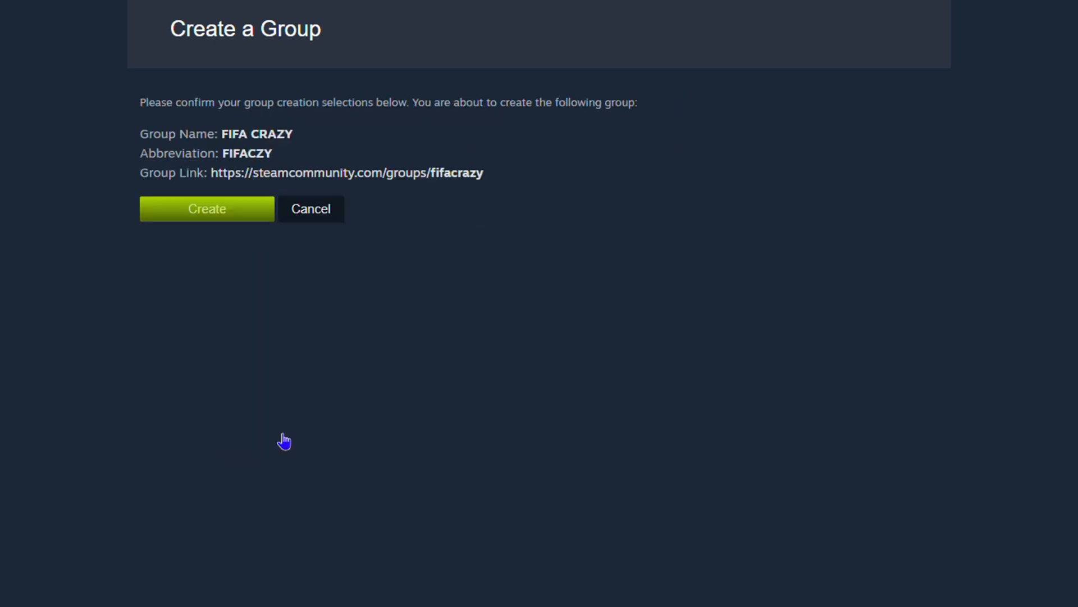
{"action": "mouse_move", "coordinate": [485, 129]}
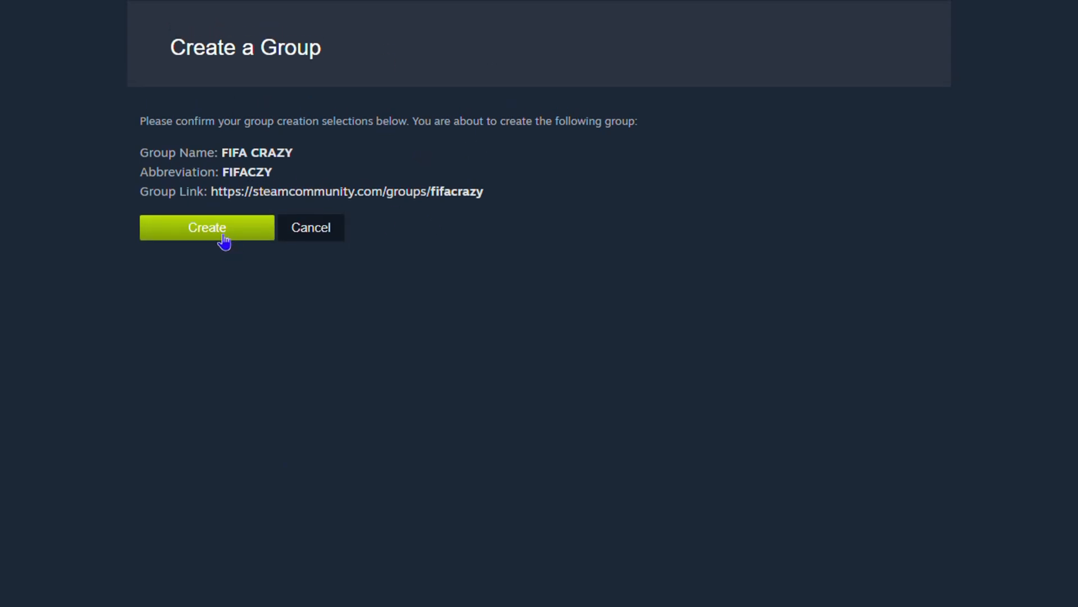
{"action": "left_click", "coordinate": [206, 227]}
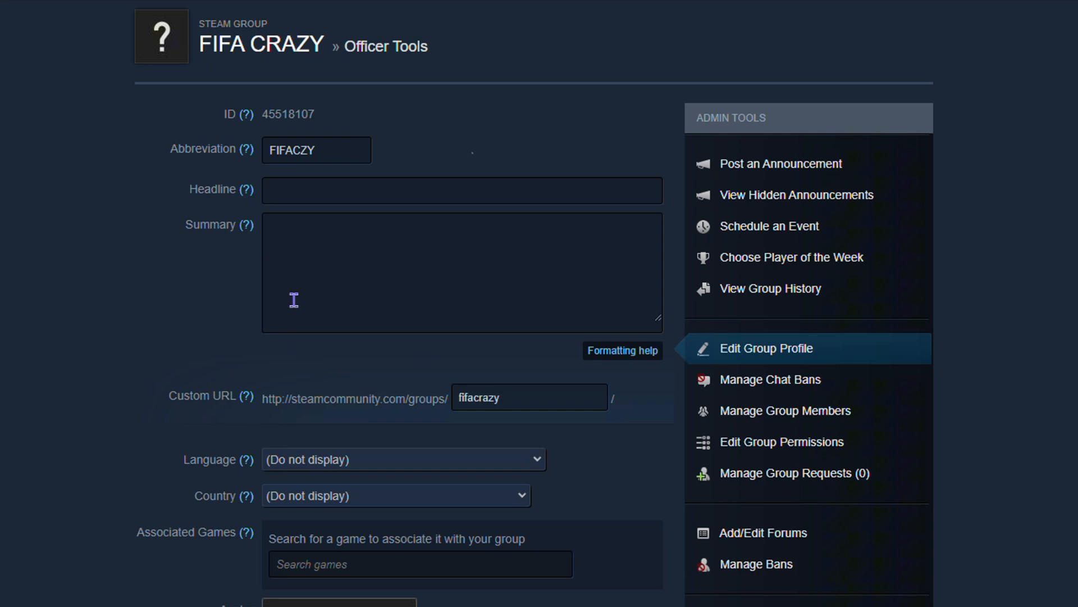
{"action": "scroll", "scroll_direction": "down", "scroll_amount": 3}
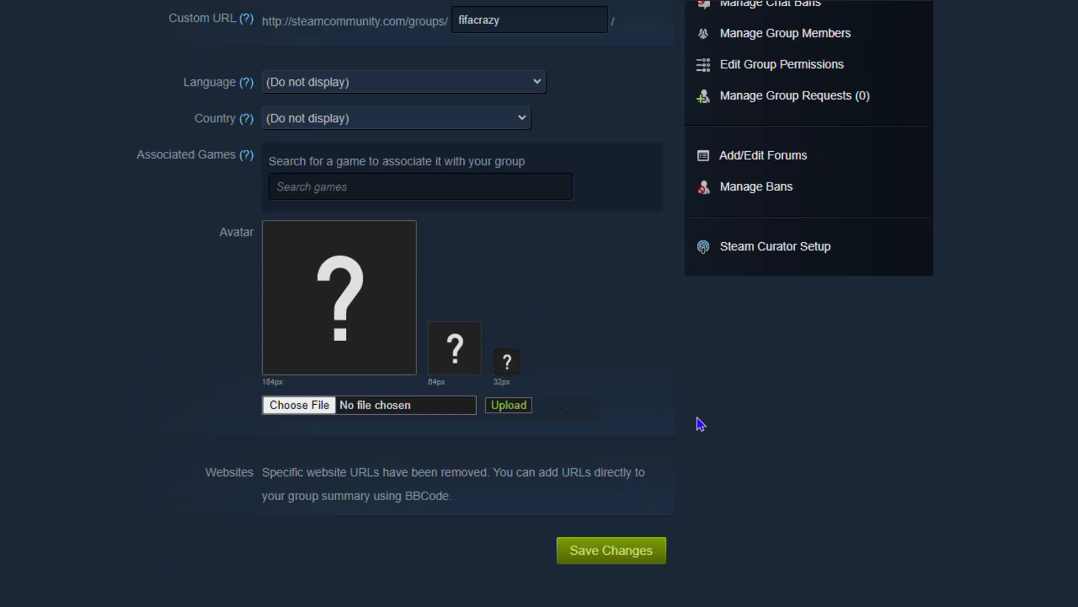
{"action": "scroll", "scroll_direction": "up", "scroll_amount": 3}
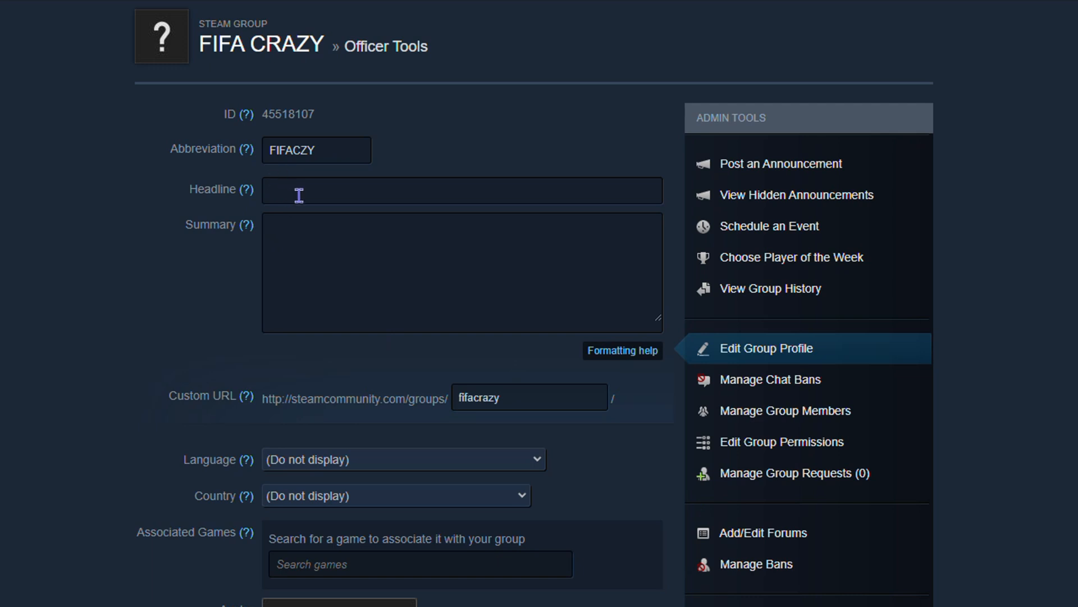
{"action": "mouse_move", "coordinate": [324, 120]}
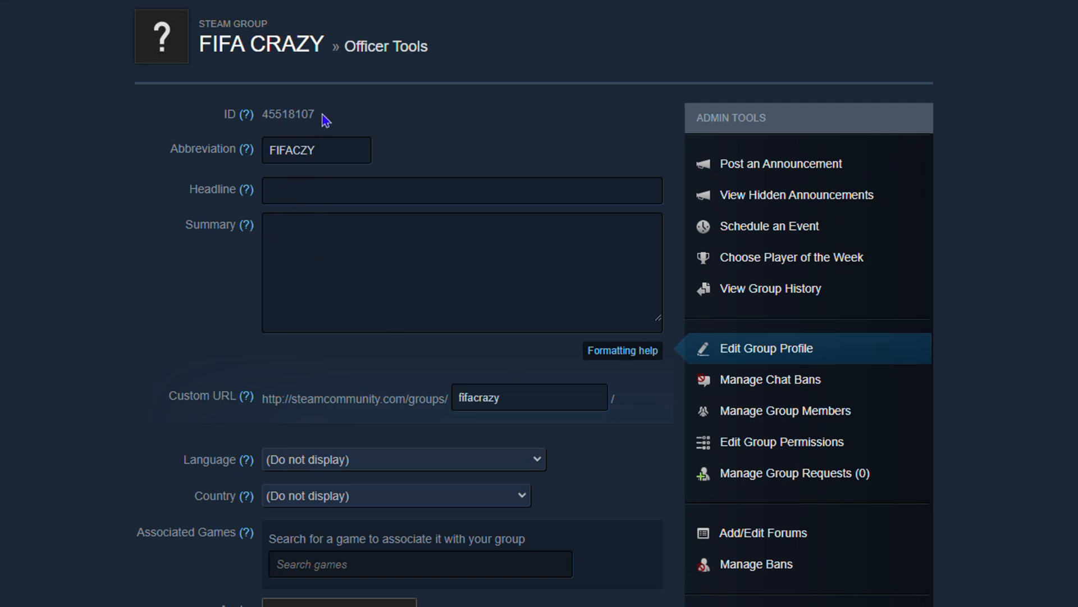
{"action": "scroll", "scroll_direction": "down", "scroll_amount": 3}
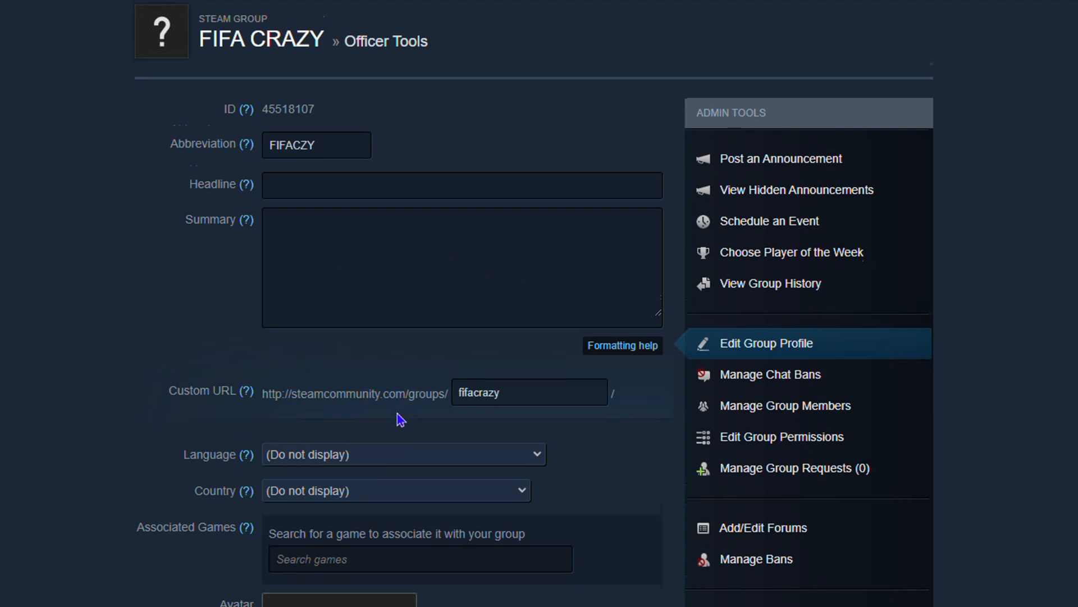
{"action": "scroll", "scroll_direction": "down", "scroll_amount": 3}
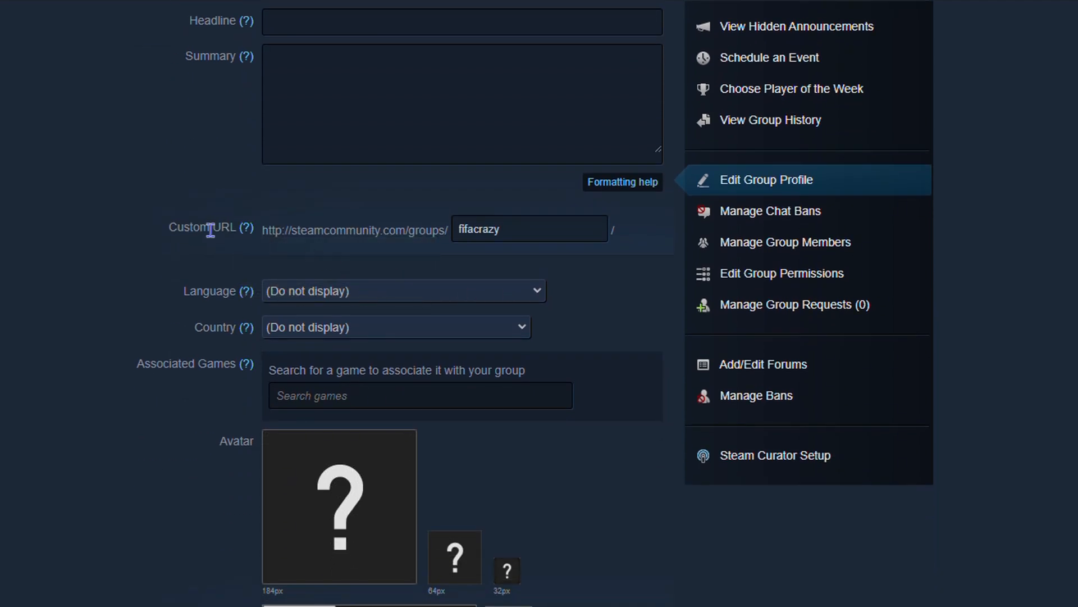
{"action": "mouse_move", "coordinate": [546, 227]}
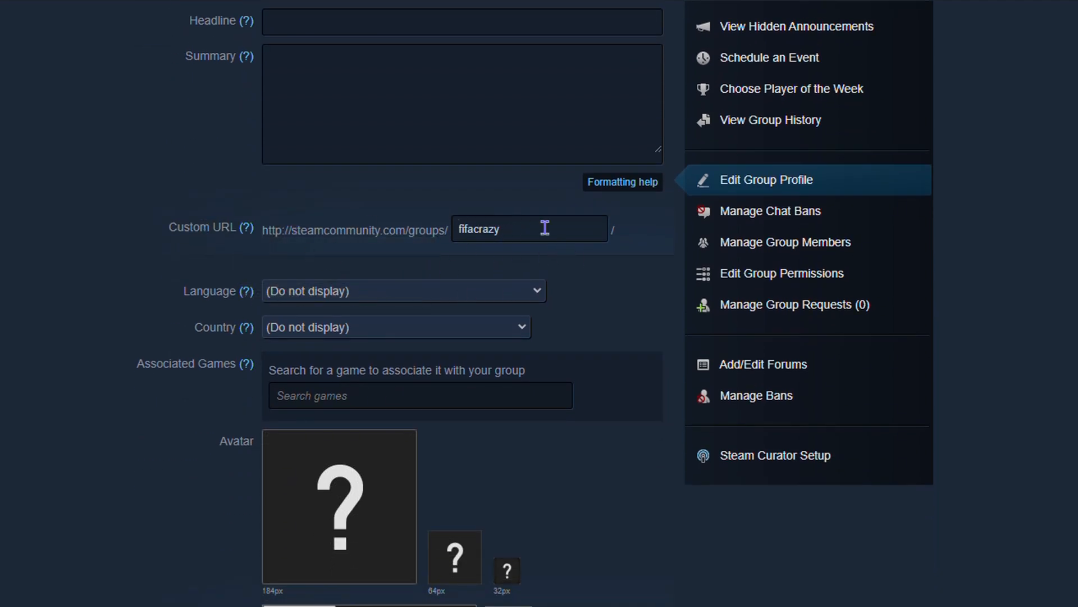
{"action": "mouse_move", "coordinate": [519, 352]}
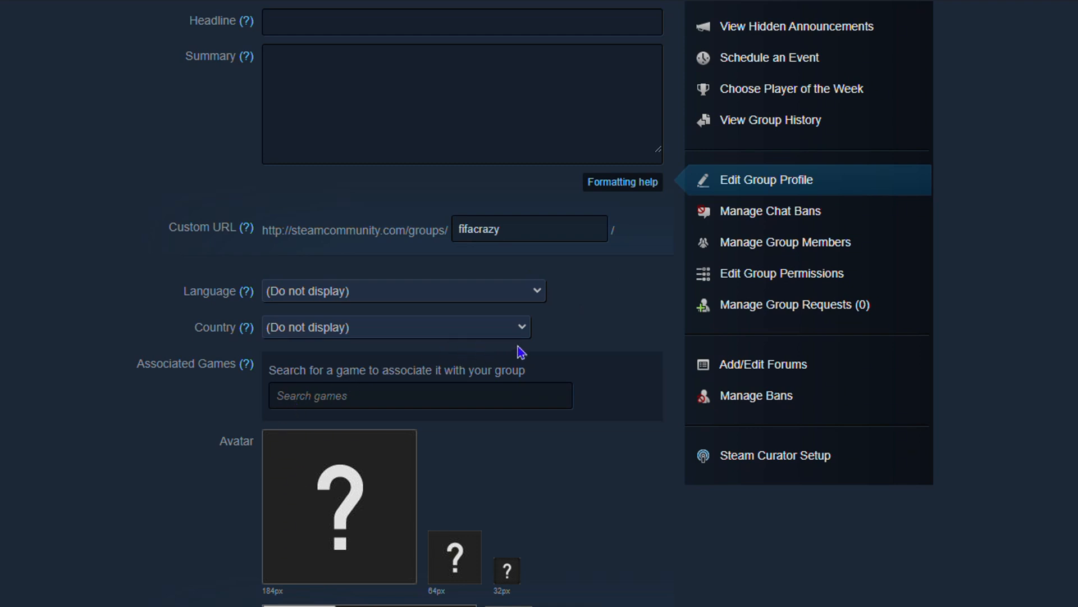
{"action": "scroll", "scroll_direction": "down", "scroll_amount": 3}
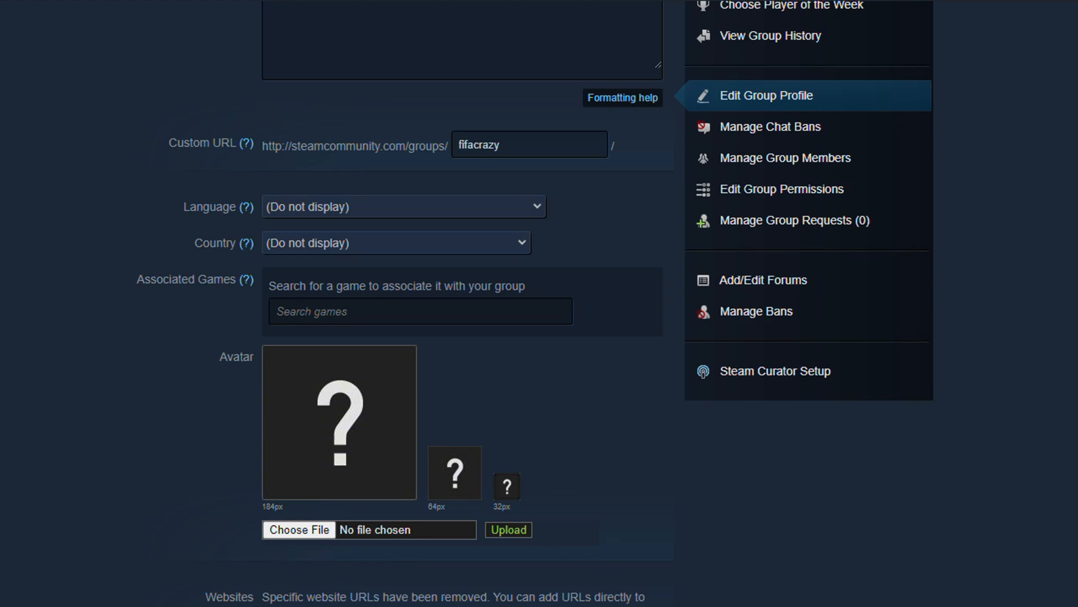
{"action": "scroll", "scroll_direction": "up", "scroll_amount": 3}
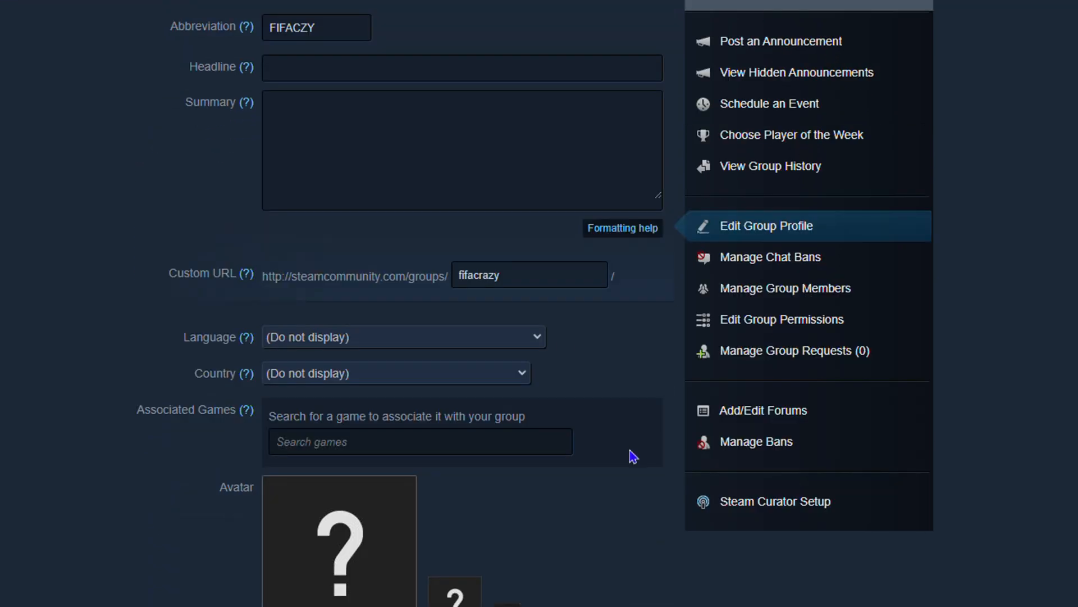
{"action": "scroll", "scroll_direction": "up", "scroll_amount": 3}
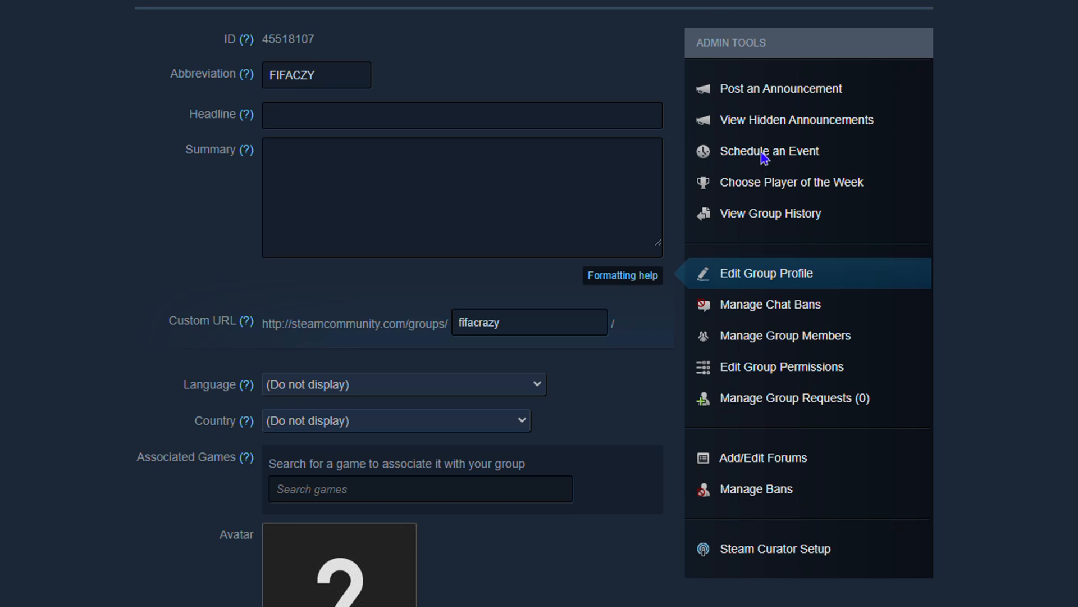
{"action": "mouse_move", "coordinate": [891, 133]}
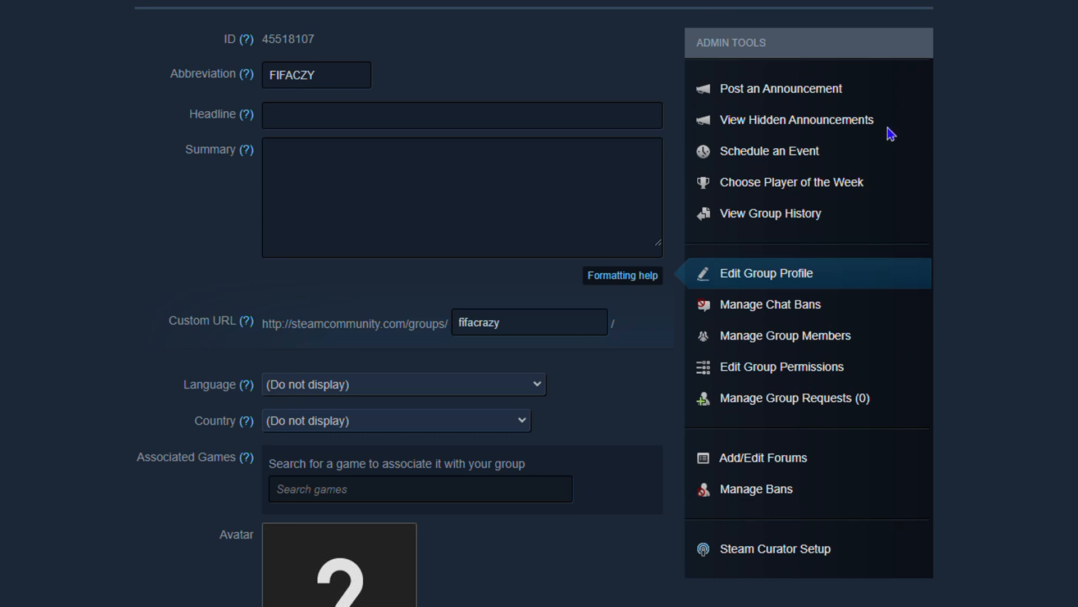
{"action": "mouse_move", "coordinate": [842, 282]}
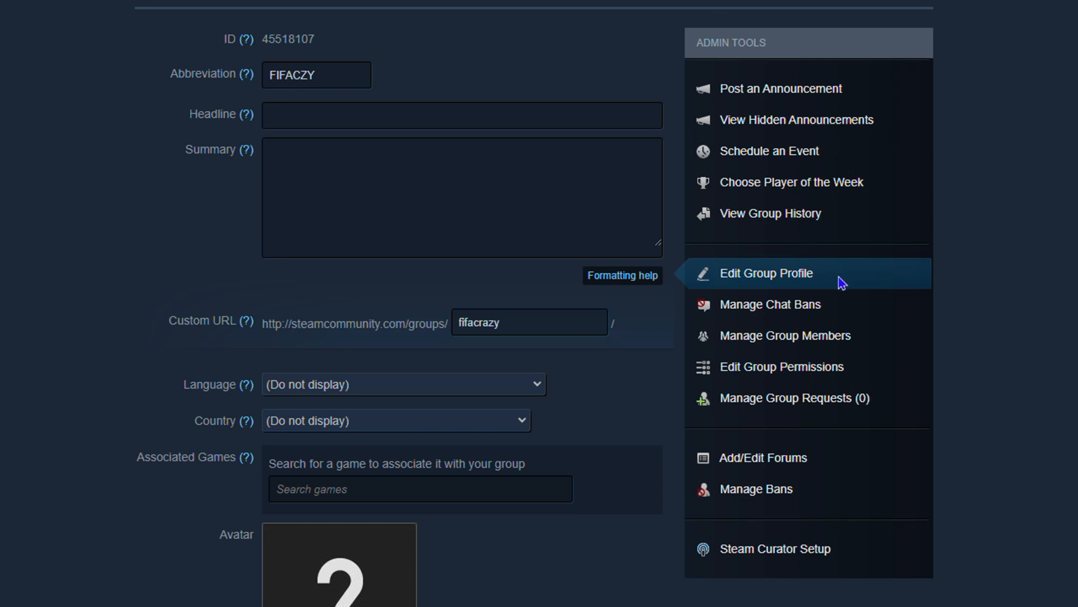
{"action": "mouse_move", "coordinate": [785, 334]}
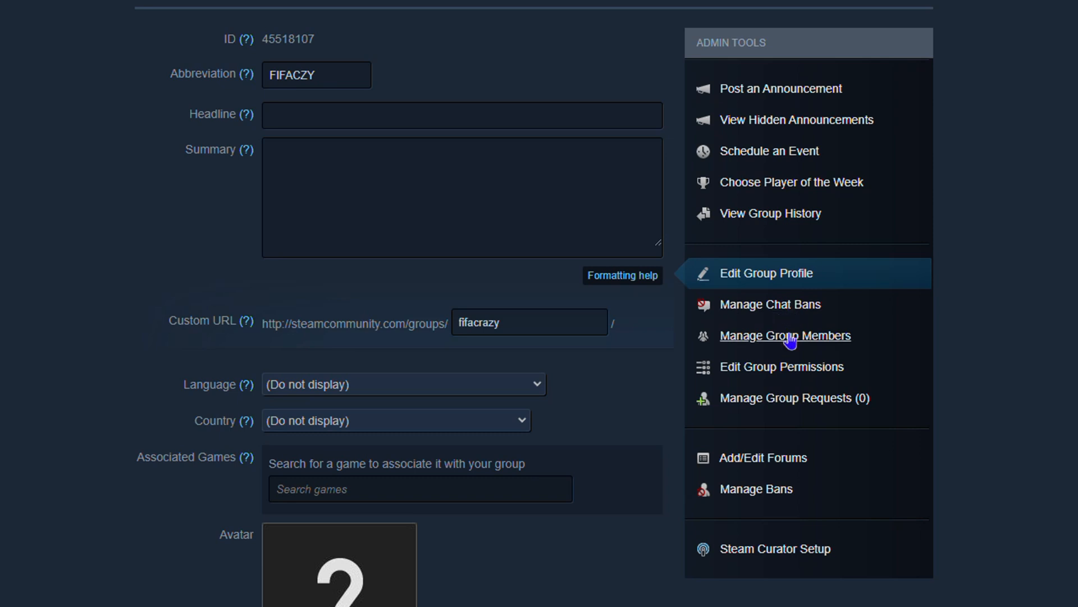
{"action": "mouse_move", "coordinate": [781, 362]}
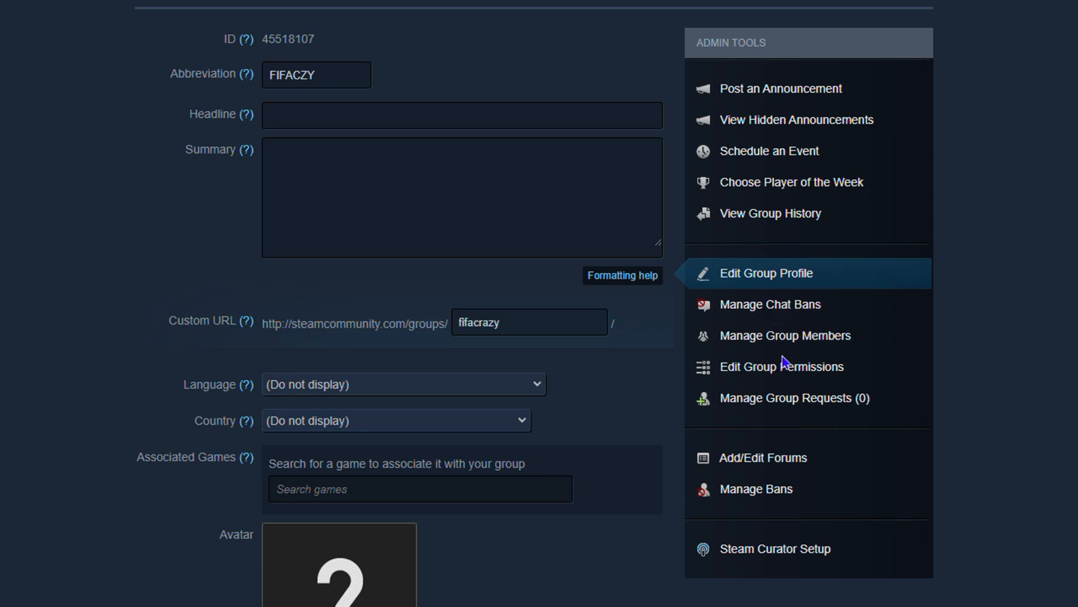
{"action": "mouse_move", "coordinate": [752, 241]}
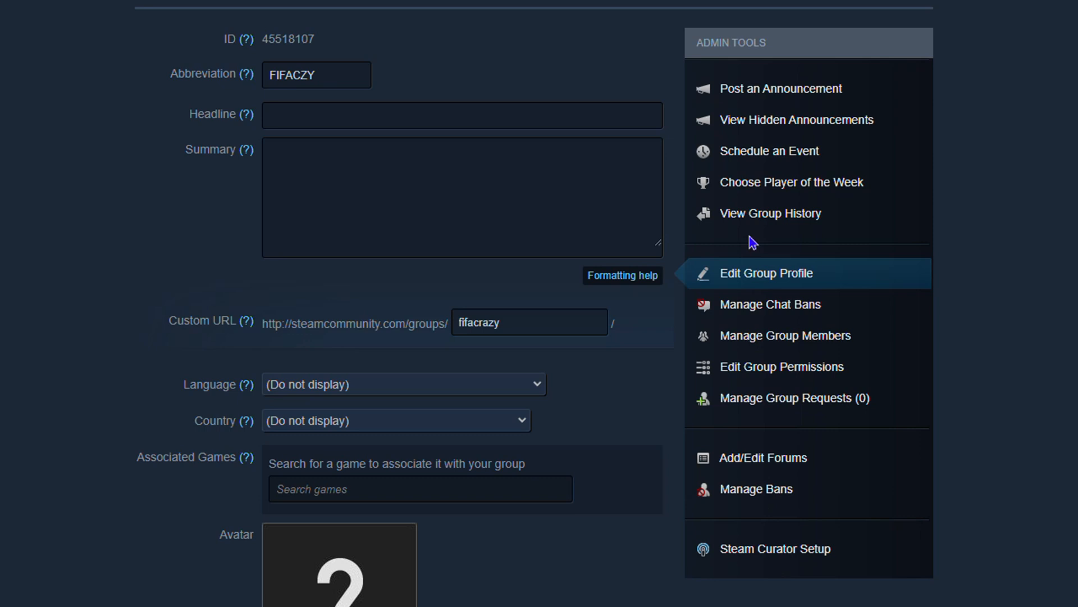
{"action": "mouse_move", "coordinate": [796, 122]}
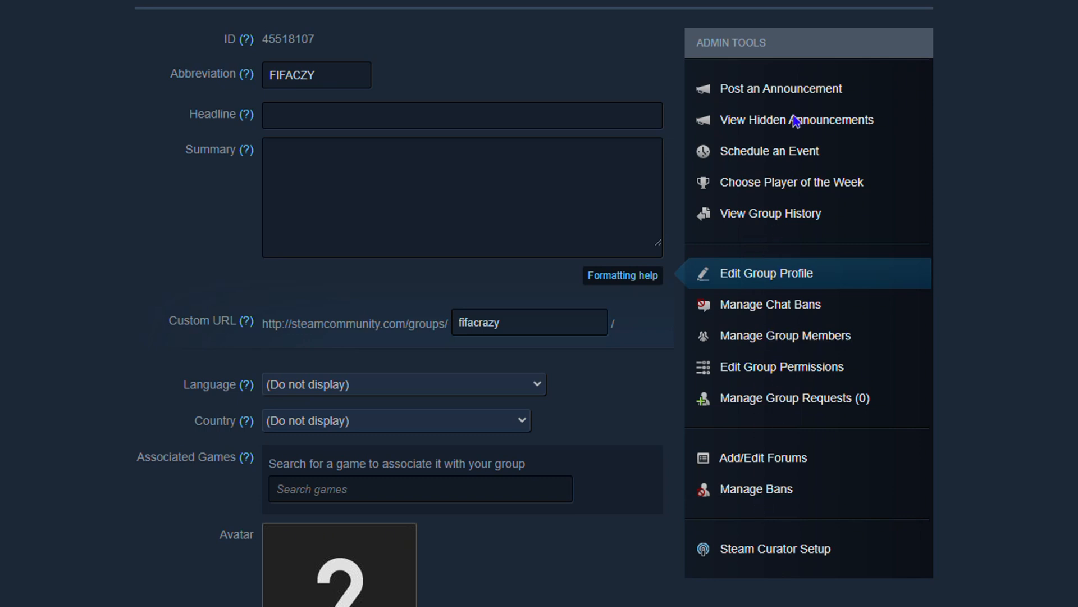
{"action": "mouse_move", "coordinate": [796, 119]}
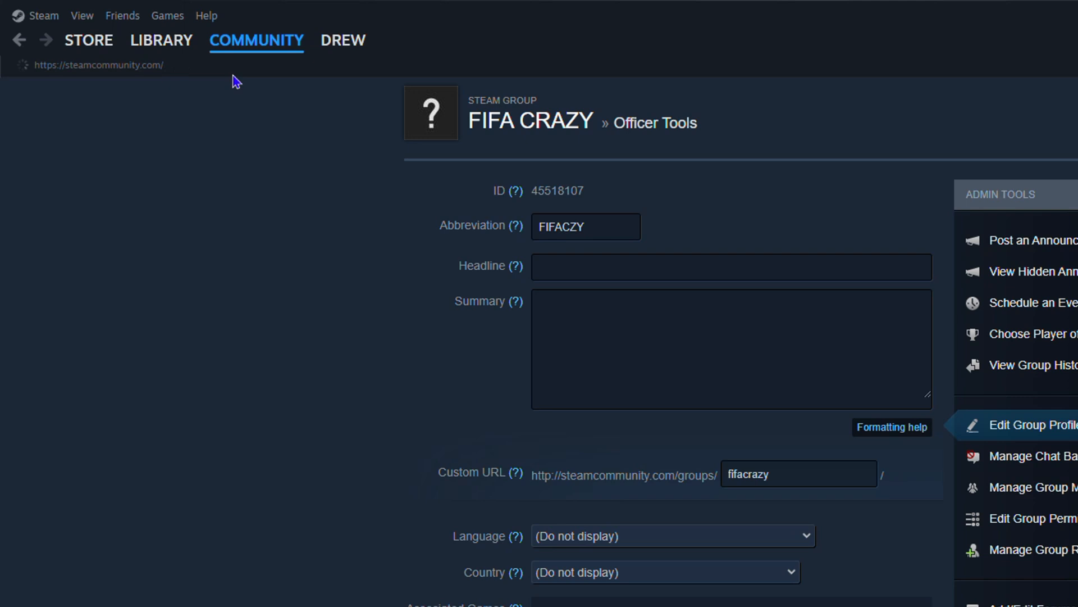
Step: Browse the Community Activity feed of recently viewed hubs and popular reviews
{"action": "left_click", "coordinate": [256, 39]}
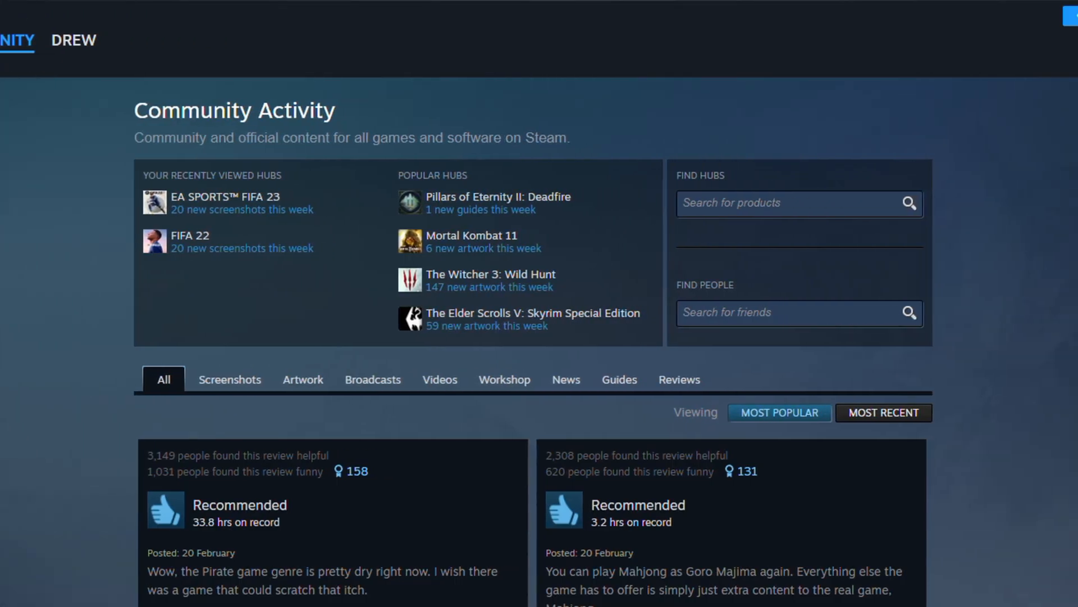
{"action": "scroll", "scroll_direction": "down", "scroll_amount": 3}
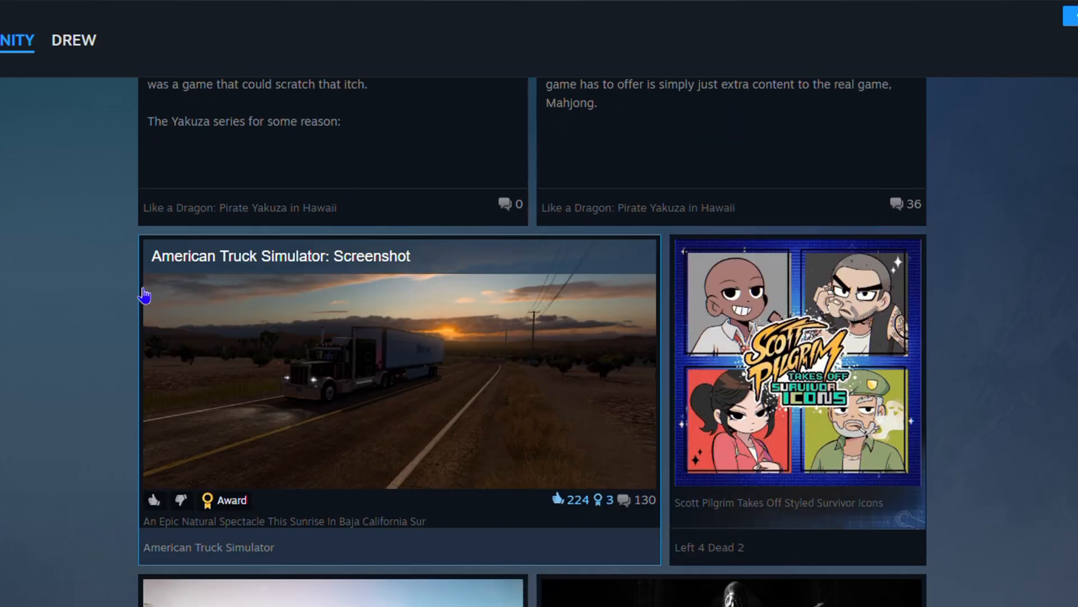
{"action": "scroll", "scroll_direction": "up", "scroll_amount": 3}
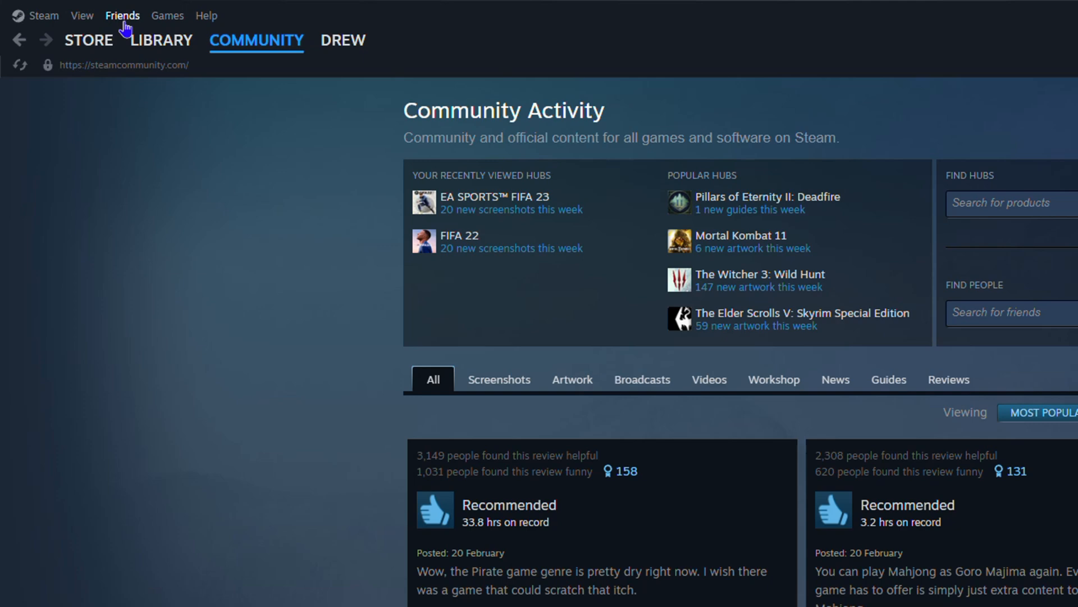
{"action": "mouse_move", "coordinate": [122, 20]}
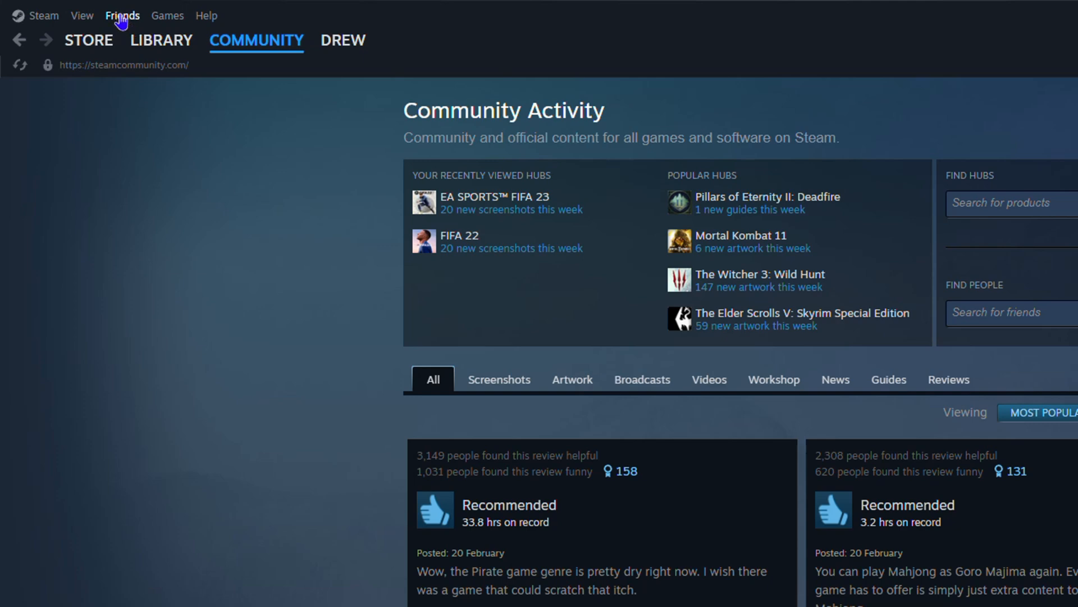
Step: Go through Add a Friend to Your Groups, showing FIFA CRAZY with one member
{"action": "left_click", "coordinate": [122, 15]}
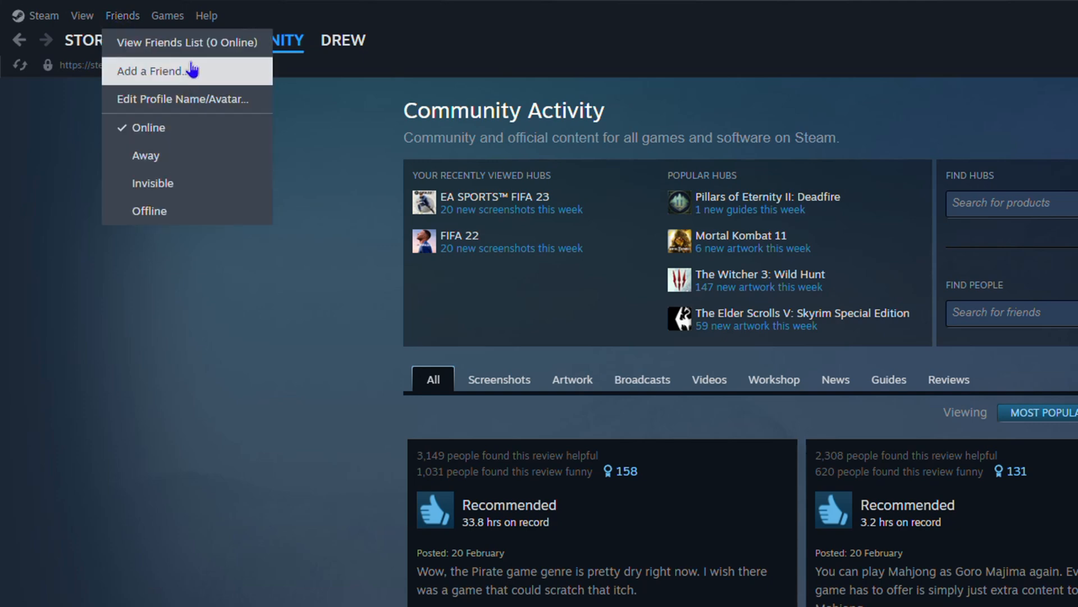
{"action": "left_click", "coordinate": [152, 70]}
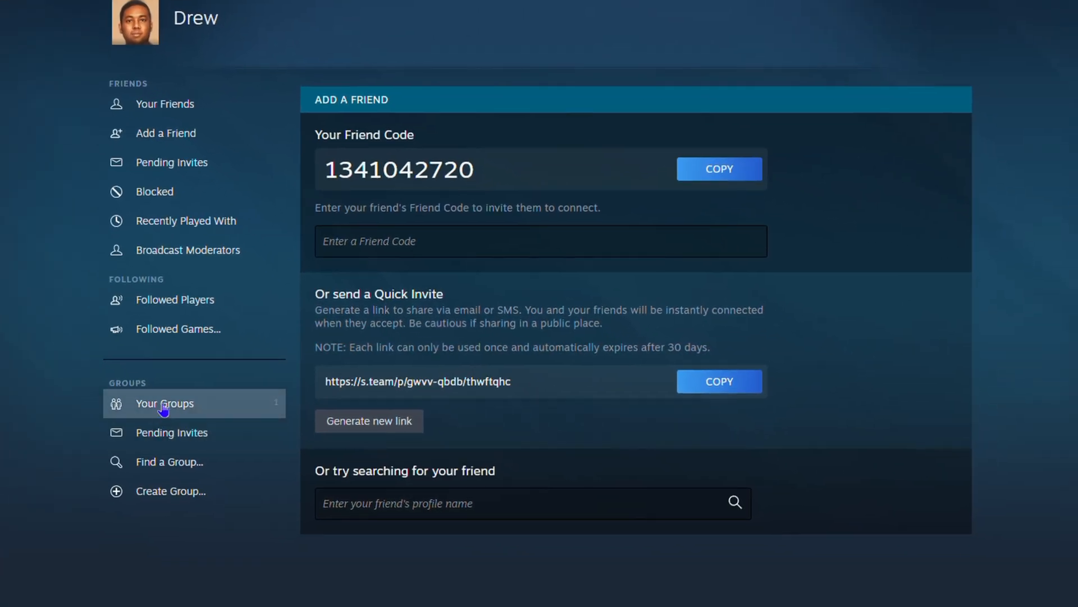
{"action": "left_click", "coordinate": [164, 403]}
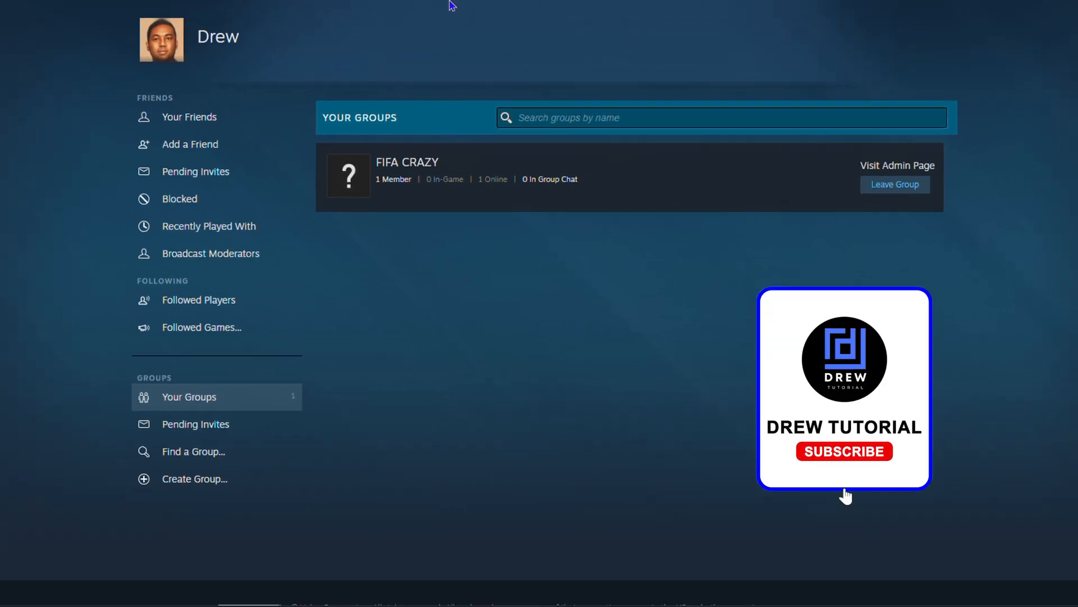
{"action": "left_click", "coordinate": [843, 451]}
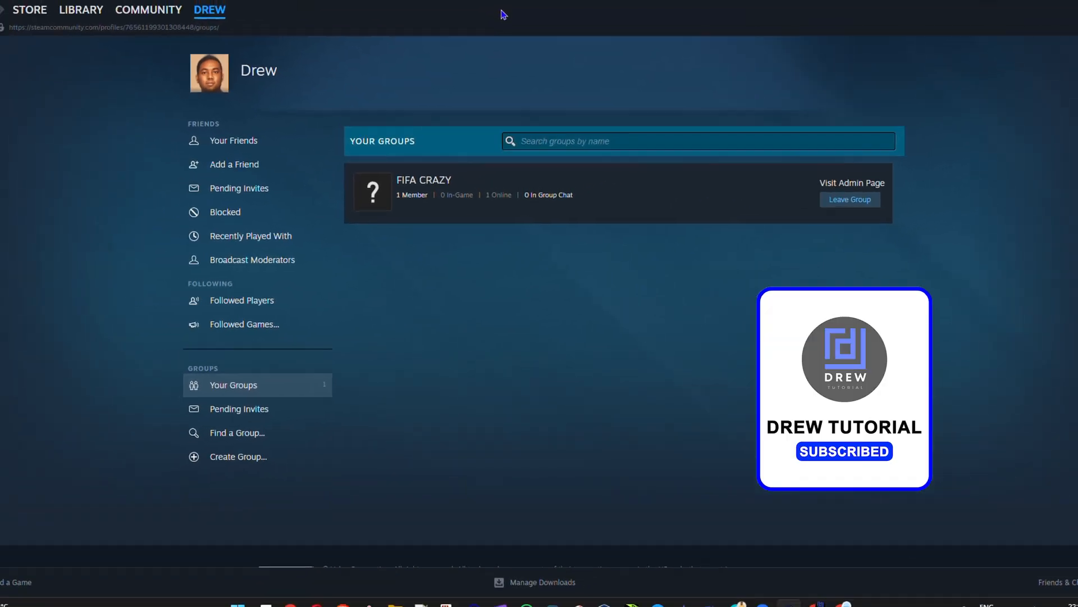